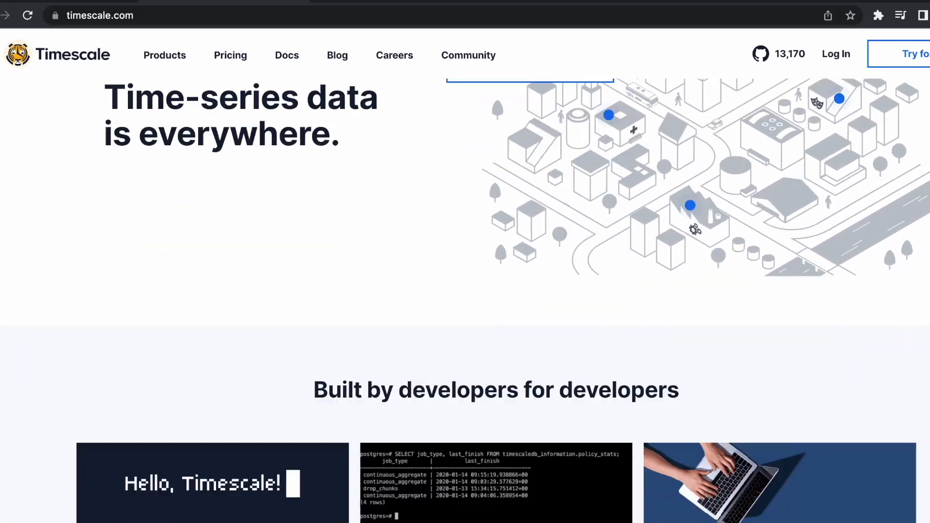
- Enter CREATE EXTENSION pg_stat_statements; at the tsdb=> prompt
{"action": "scroll", "scroll_direction": "down", "scroll_amount": 3}
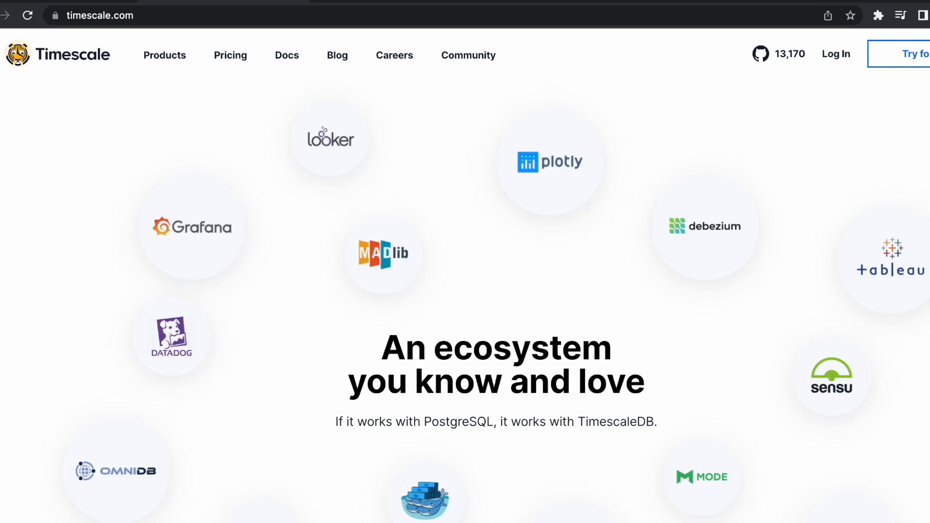
{"action": "scroll", "scroll_direction": "down", "scroll_amount": 3}
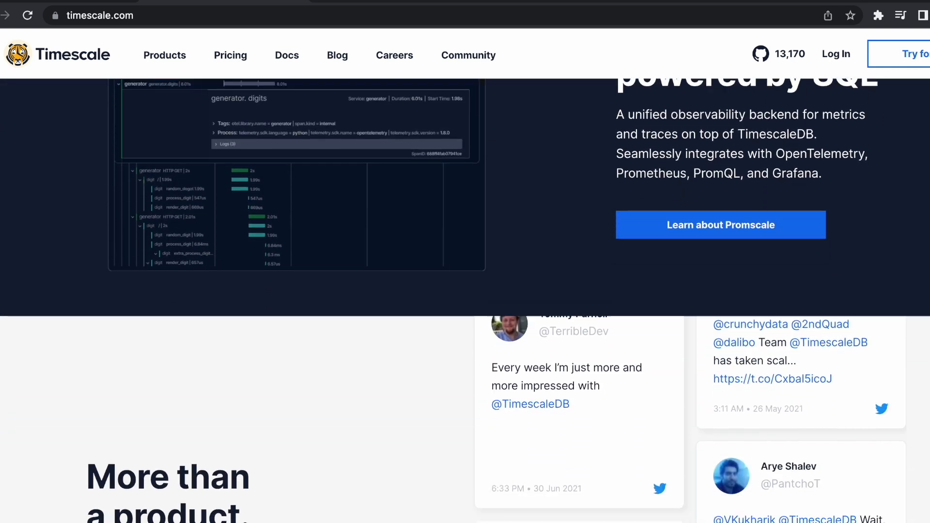
{"action": "scroll", "scroll_direction": "down", "scroll_amount": 3}
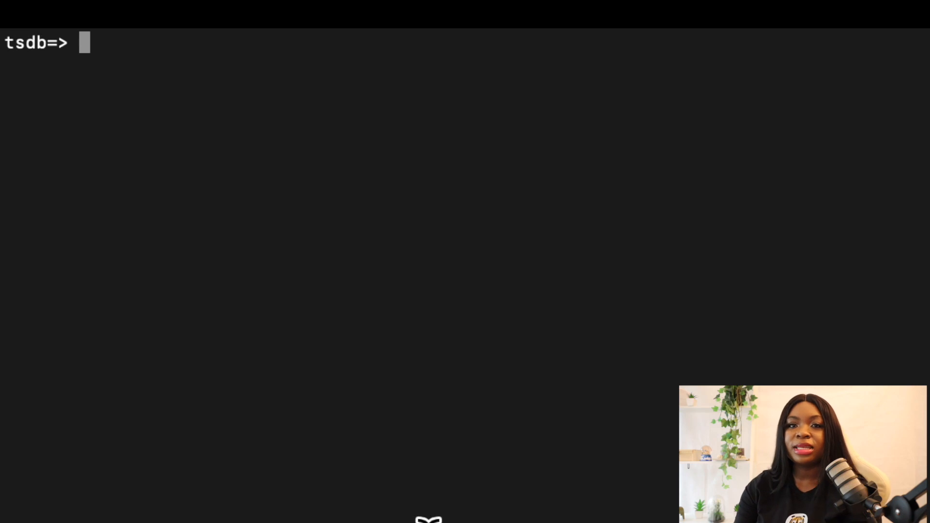
{"action": "type", "text": "C"}
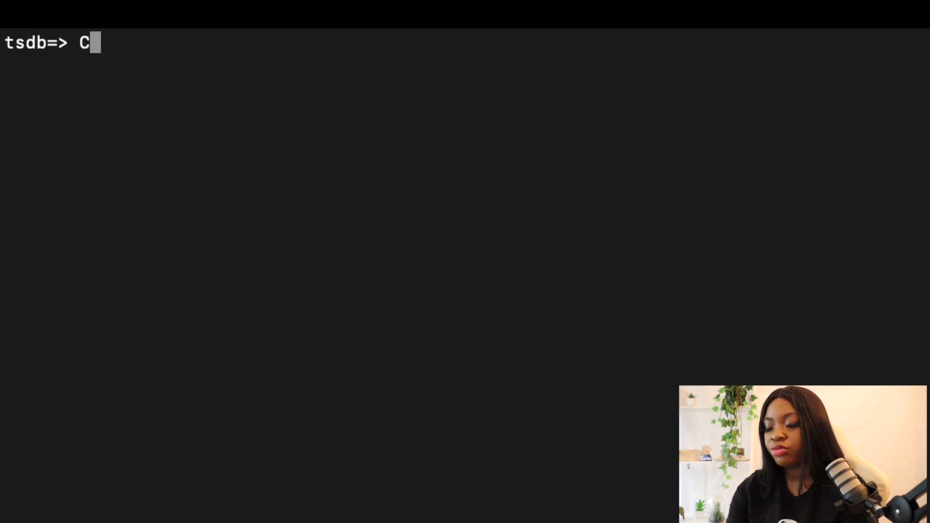
{"action": "type", "text": "REATE"}
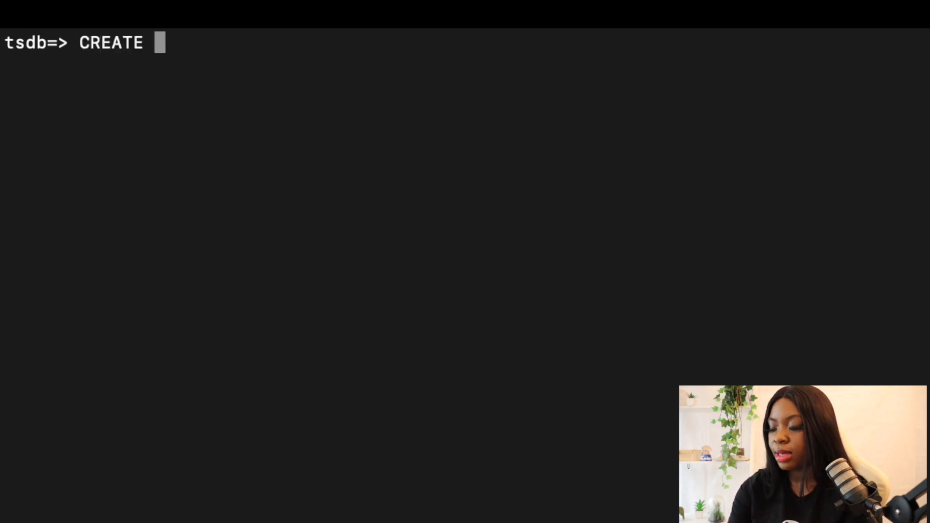
{"action": "type", "text": "EXTENSI"}
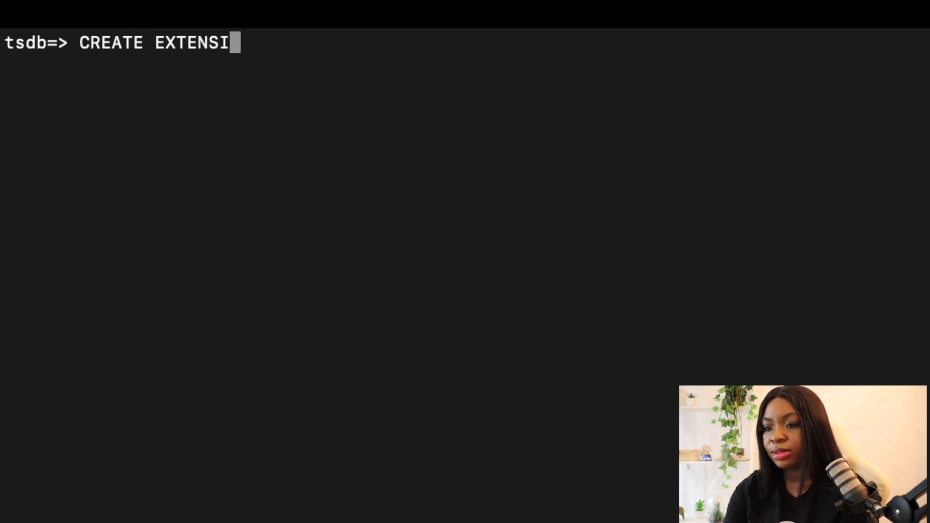
{"action": "type", "text": "ON pg_stat"}
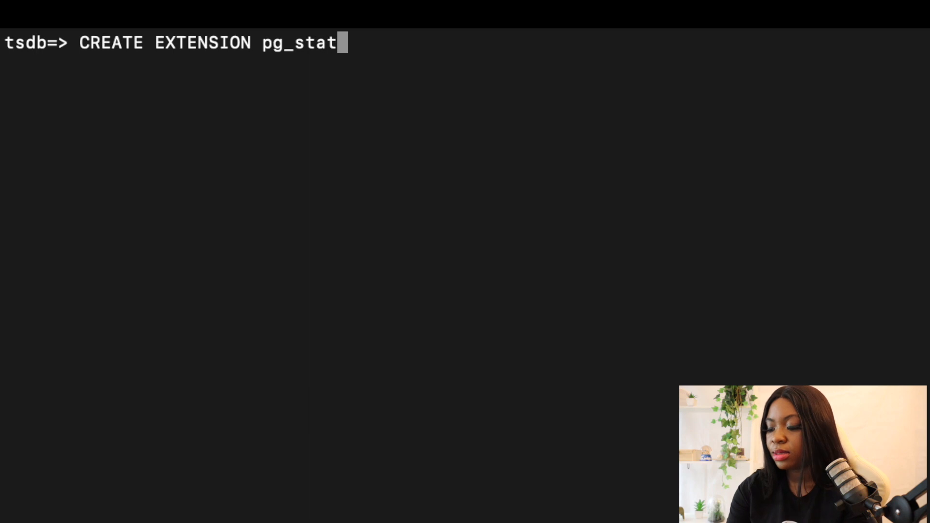
{"action": "type", "text": "_stateme"}
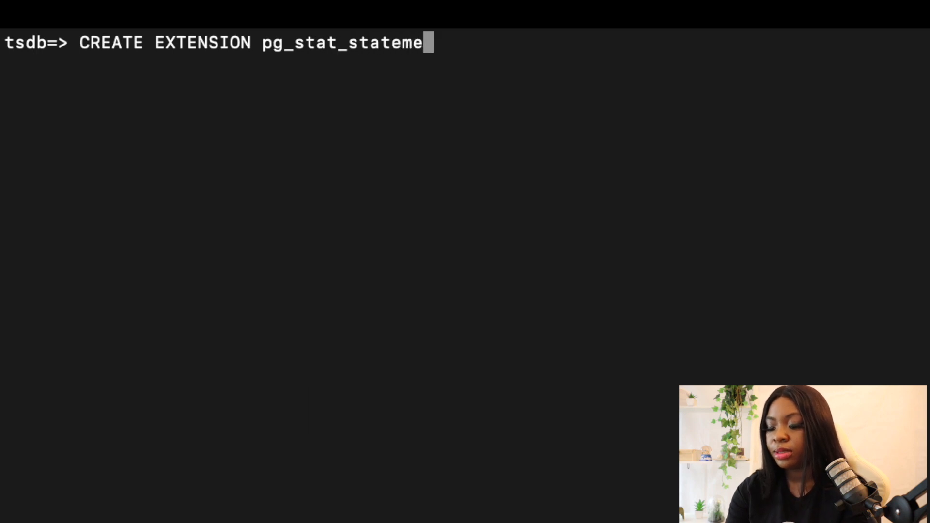
{"action": "type", "text": "nts"}
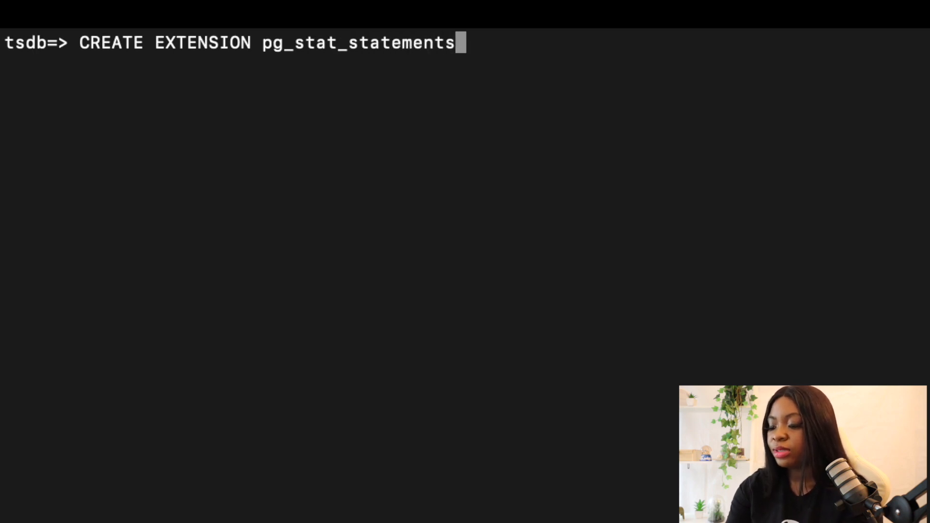
{"action": "type", "text": ";"}
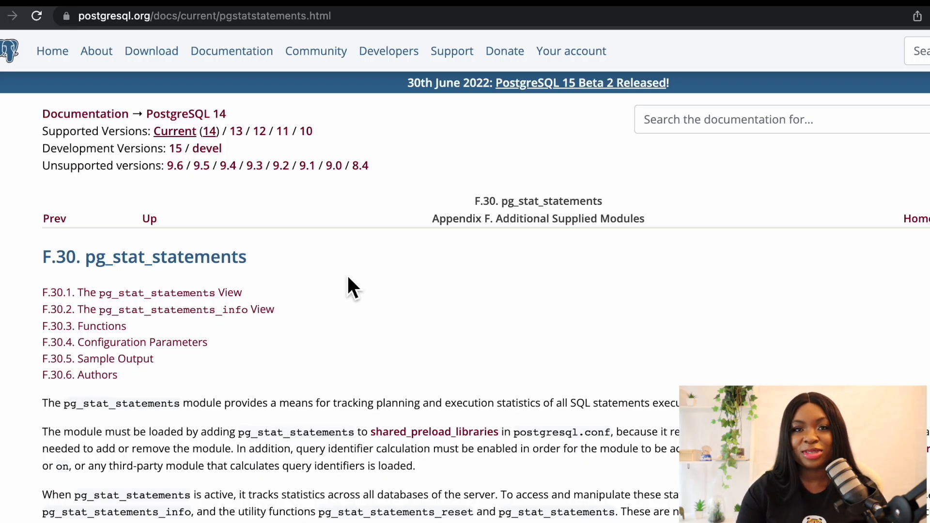
- Scroll through the pg_stat_statements module overview in the PostgreSQL docs
{"action": "scroll", "scroll_direction": "down", "scroll_amount": 3}
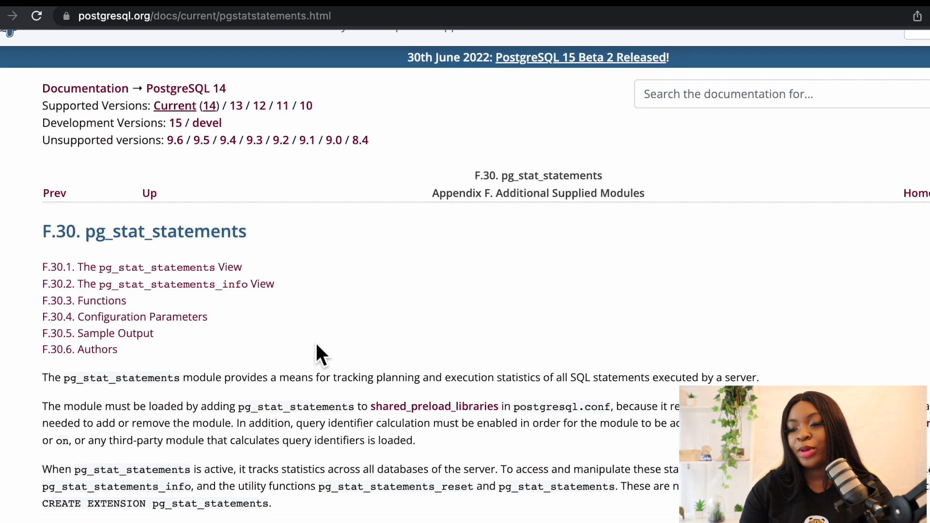
{"action": "scroll", "scroll_direction": "down", "scroll_amount": 3}
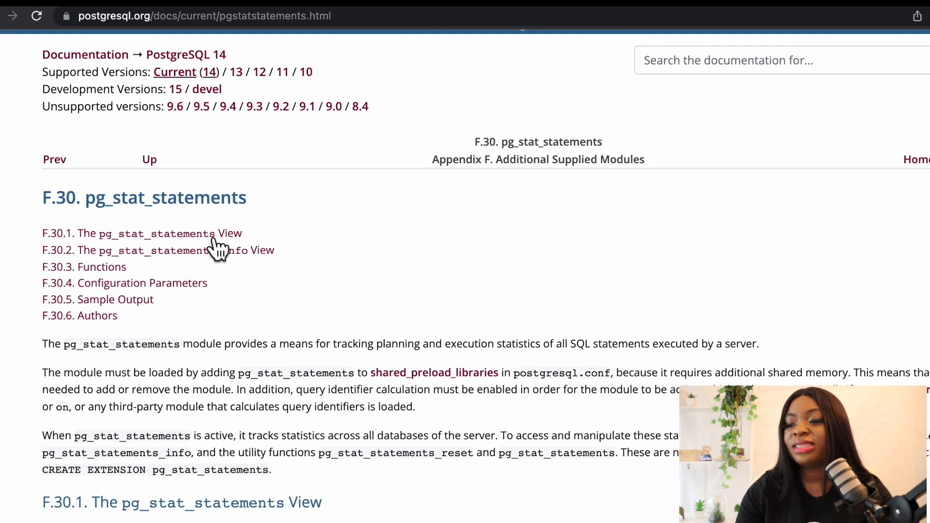
{"action": "mouse_move", "coordinate": [122, 355]}
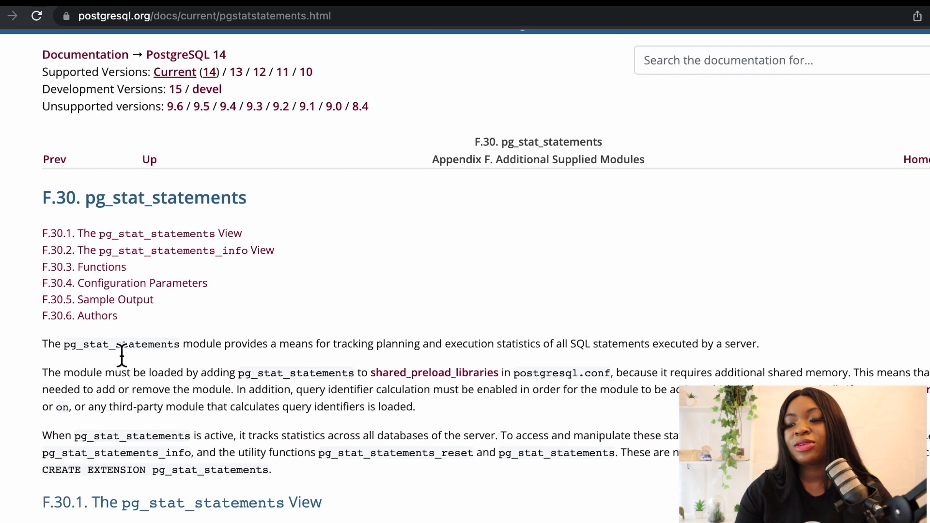
{"action": "mouse_move", "coordinate": [323, 356]}
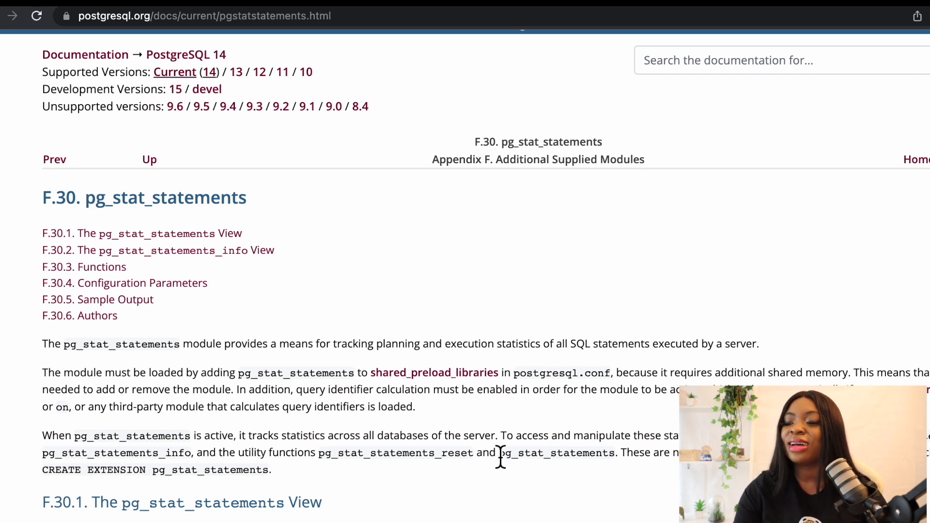
{"action": "scroll", "scroll_direction": "down", "scroll_amount": 3}
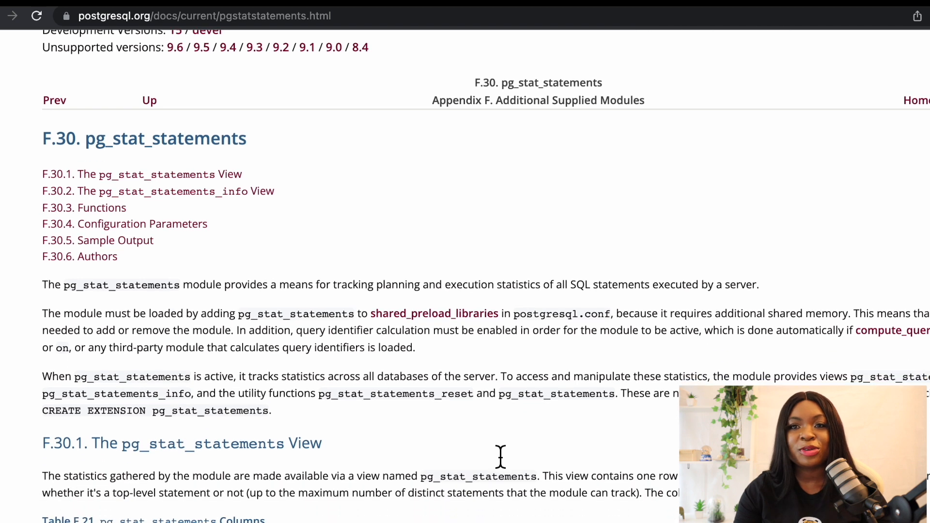
{"action": "scroll", "scroll_direction": "down", "scroll_amount": 3}
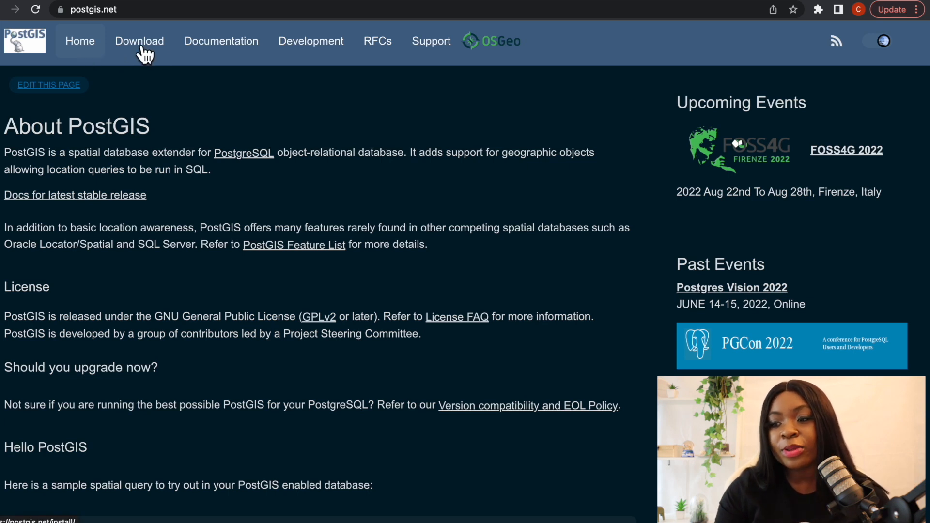
- Go to the PostGIS Download page and scroll to the Enabling PostGIS SQL commands
{"action": "left_click", "coordinate": [221, 40]}
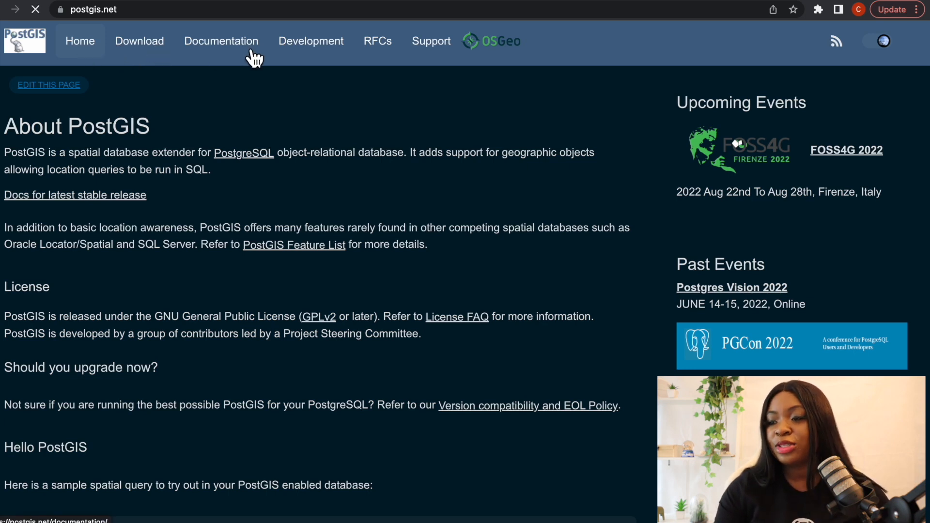
{"action": "left_click", "coordinate": [221, 40]}
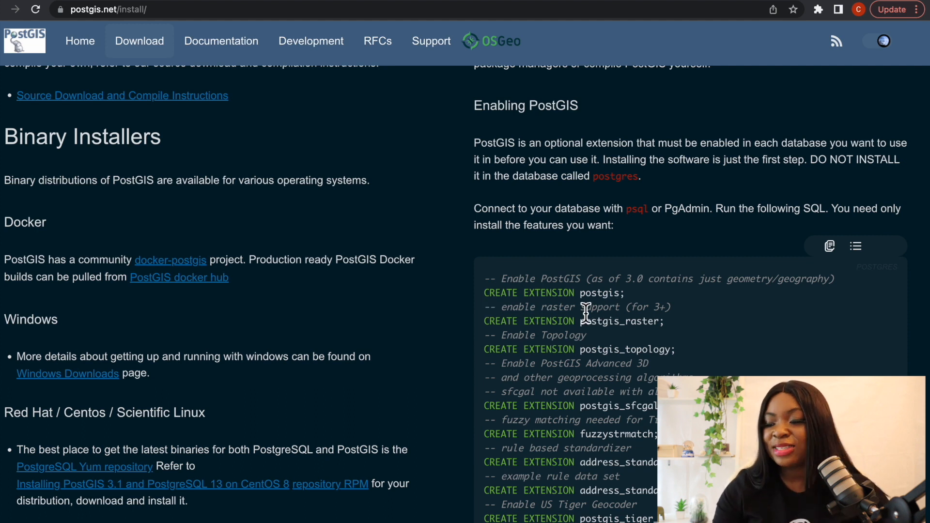
{"action": "scroll", "scroll_direction": "down", "scroll_amount": 3}
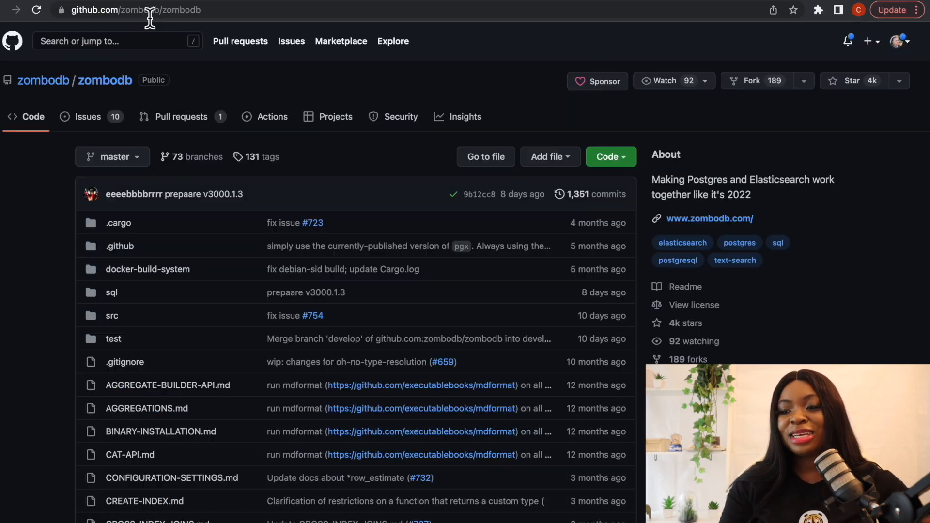
- Scroll the ZomboDB README to its overview and Quick Links
{"action": "scroll", "scroll_direction": "down", "scroll_amount": 3}
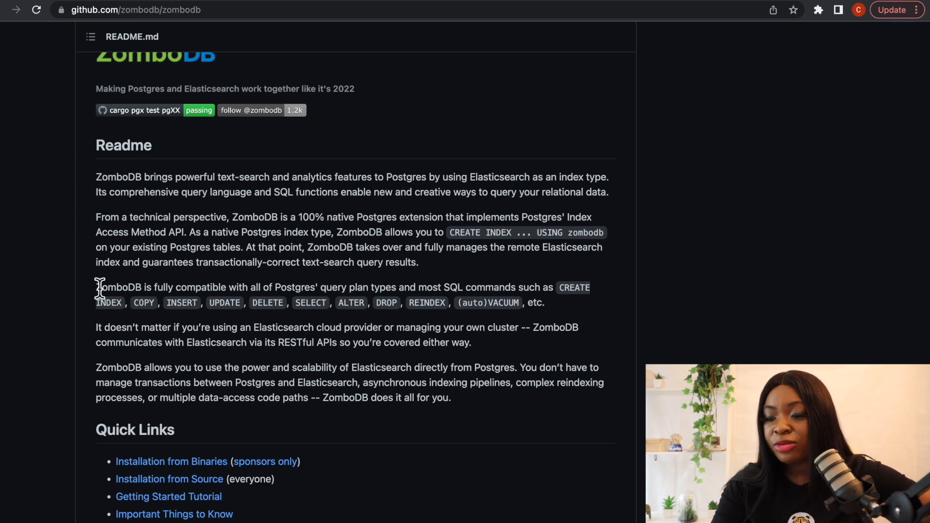
{"action": "scroll", "scroll_direction": "down", "scroll_amount": 3}
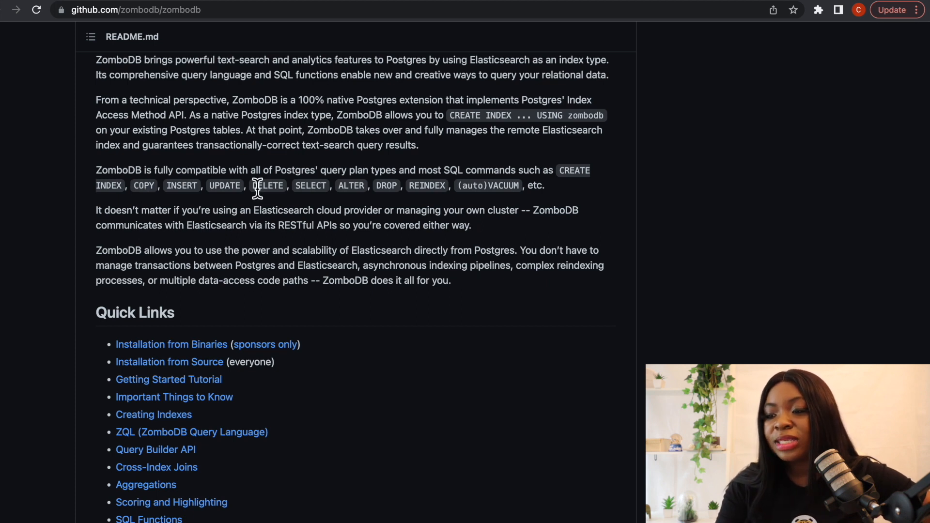
{"action": "mouse_move", "coordinate": [376, 176]}
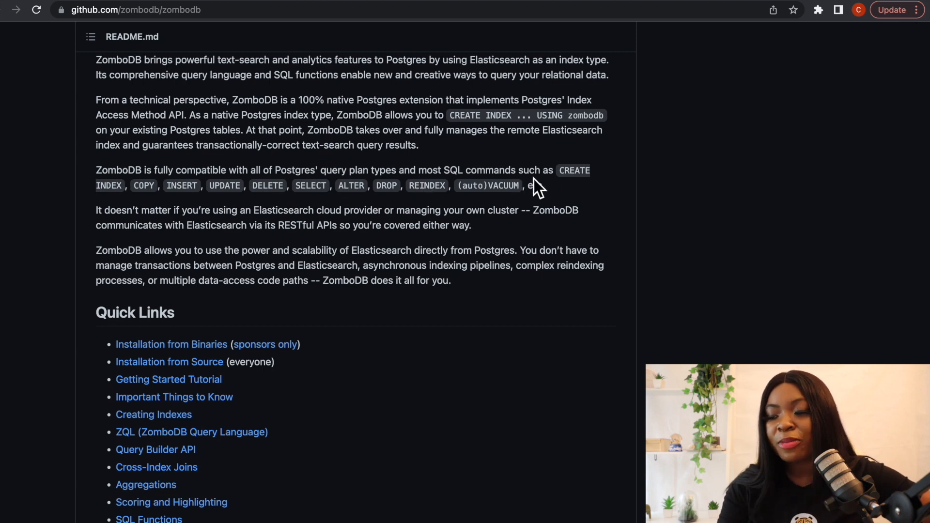
{"action": "mouse_move", "coordinate": [144, 232]}
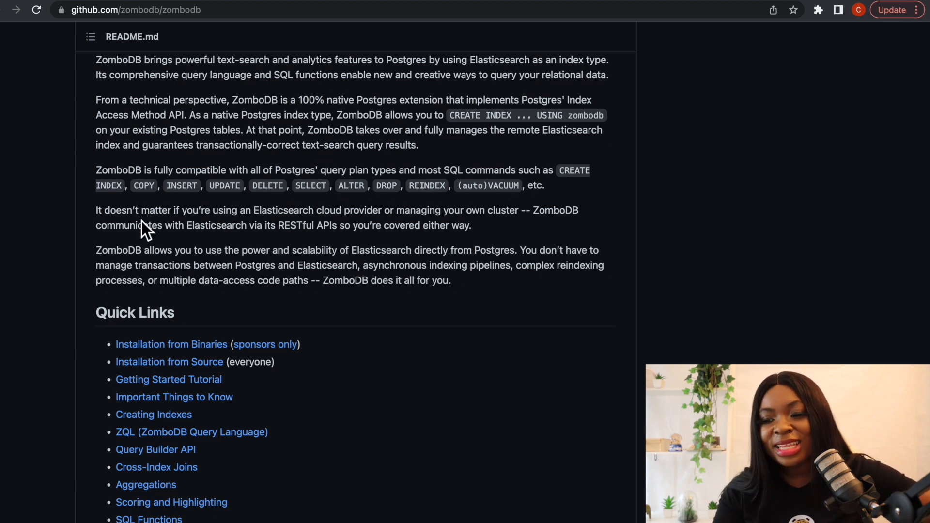
{"action": "mouse_move", "coordinate": [236, 202]}
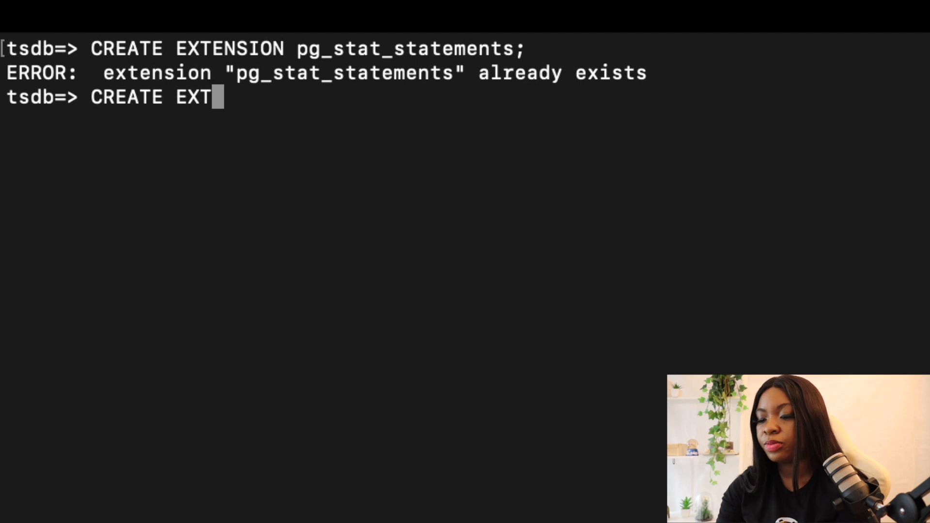
- Enter CREATE EXTENSION postgres_fdw; at the tsdb=> prompt
{"action": "type", "text": "ENSION"}
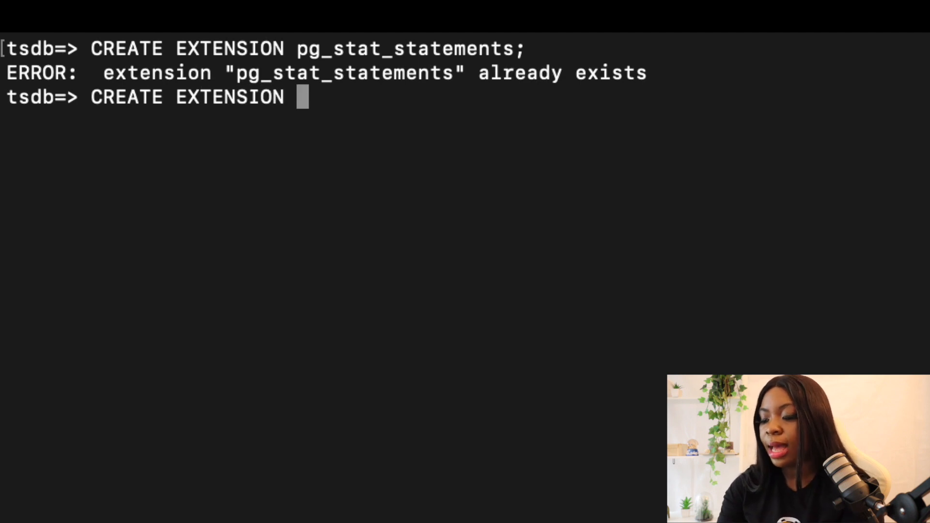
{"action": "type", "text": "p"}
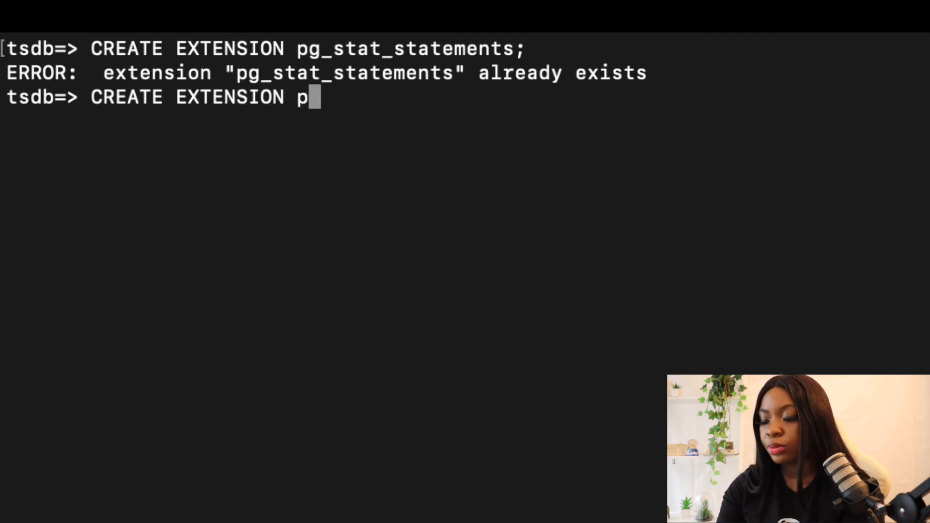
{"action": "type", "text": "ostgres"}
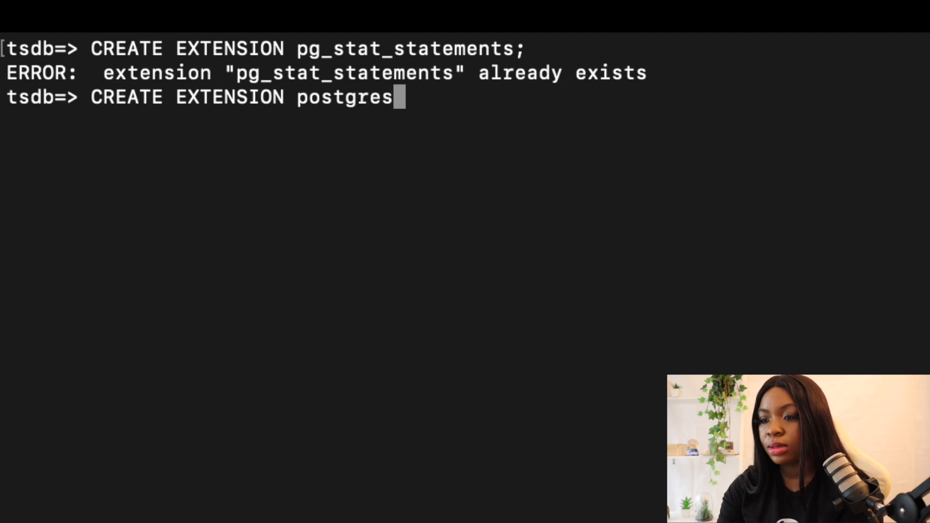
{"action": "type", "text": "_fd"}
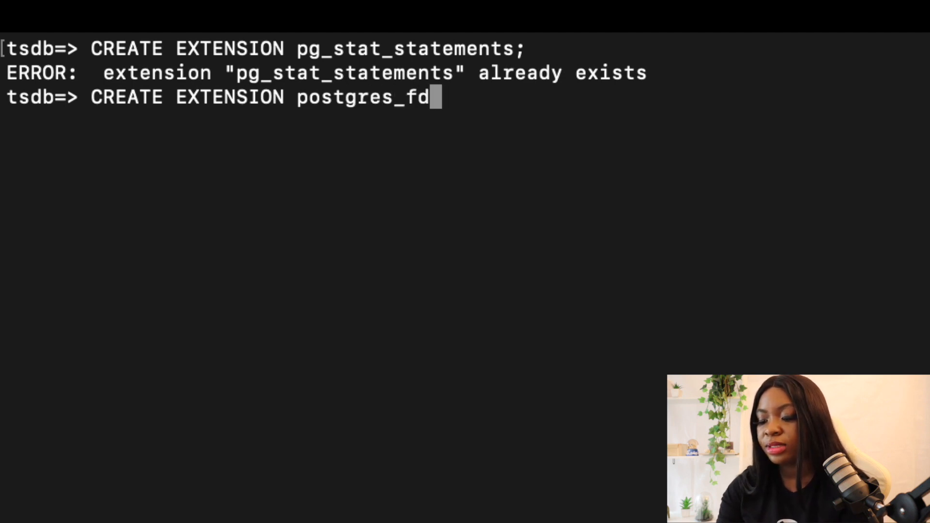
{"action": "type", "text": "w;"}
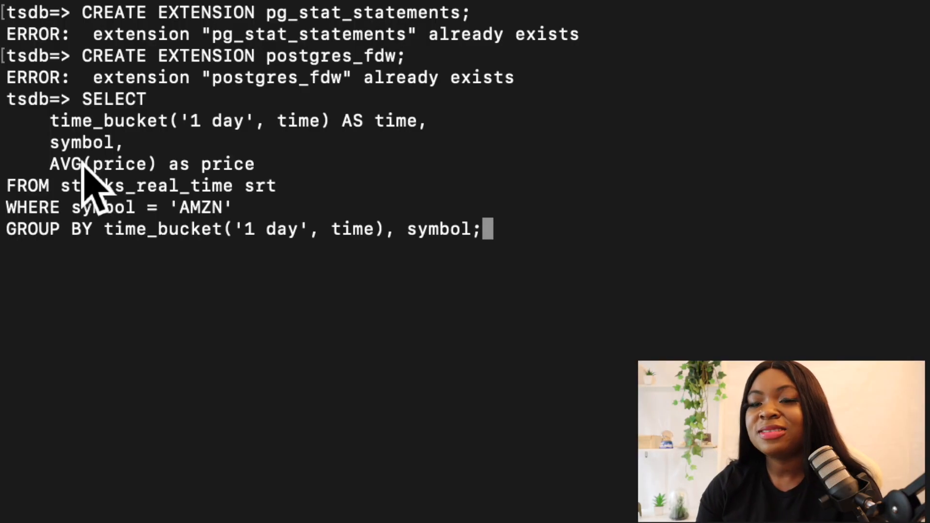
{"action": "mouse_move", "coordinate": [125, 154]}
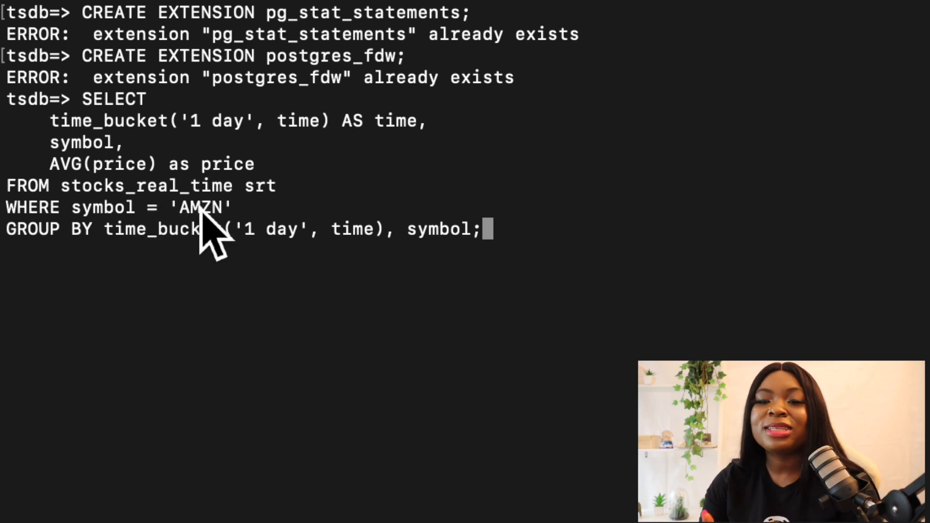
{"action": "mouse_move", "coordinate": [421, 279]}
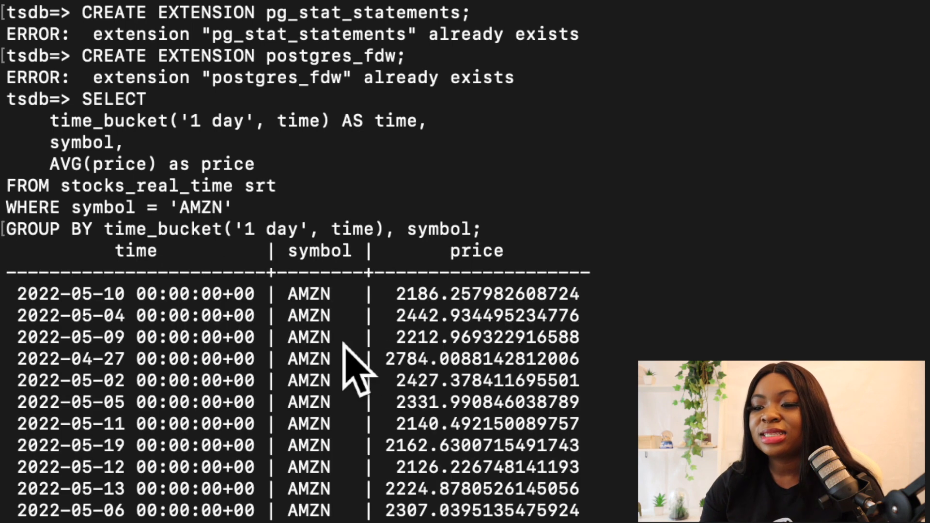
{"action": "mouse_move", "coordinate": [386, 329]}
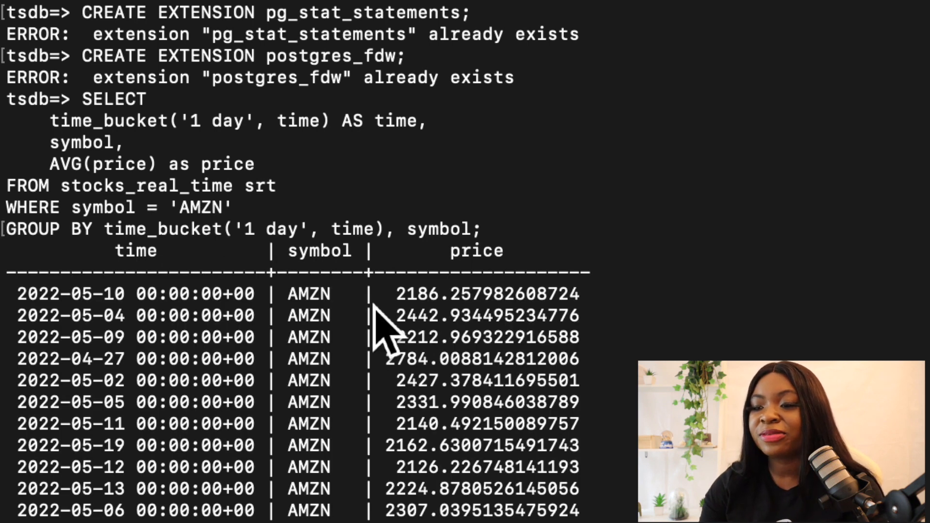
{"action": "mouse_move", "coordinate": [106, 332]}
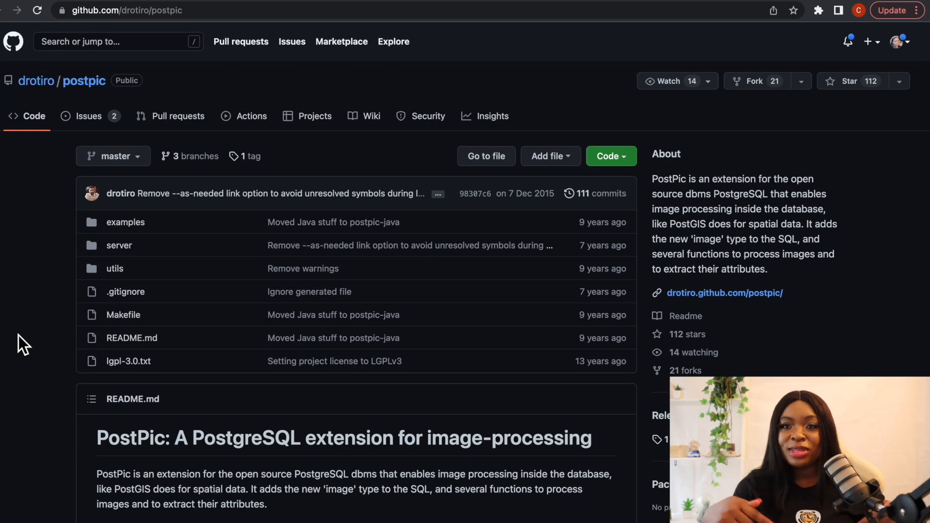
{"action": "mouse_move", "coordinate": [231, 411]}
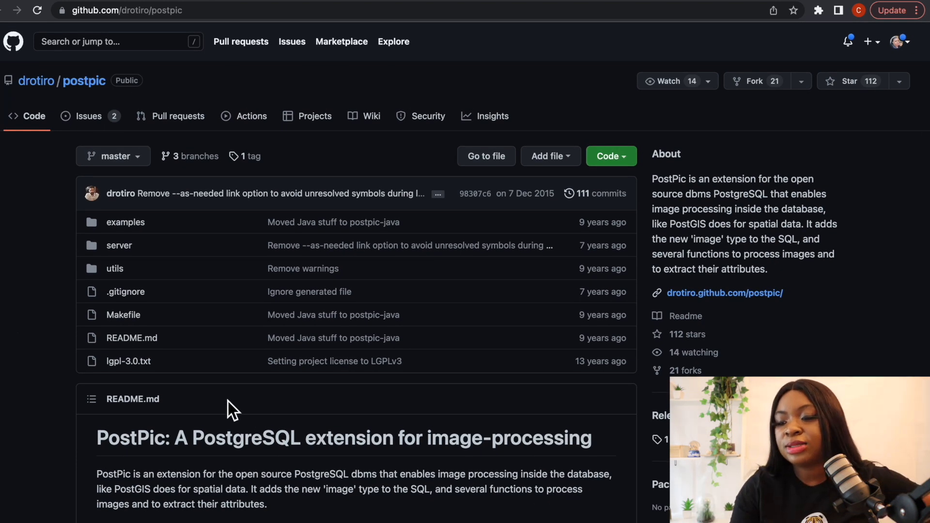
- Scroll the PostPic README down to its example image-processing query
{"action": "scroll", "scroll_direction": "down", "scroll_amount": 3}
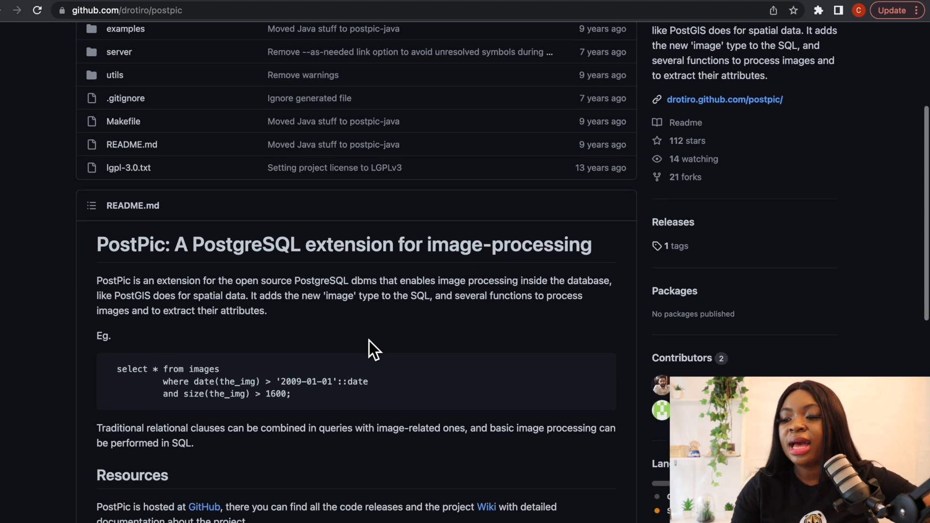
{"action": "scroll", "scroll_direction": "down", "scroll_amount": 3}
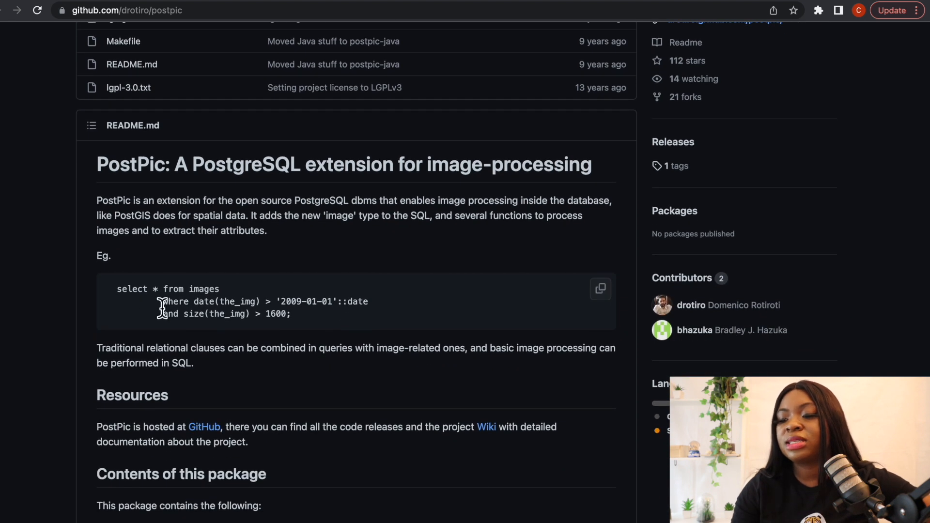
{"action": "scroll", "scroll_direction": "down", "scroll_amount": 3}
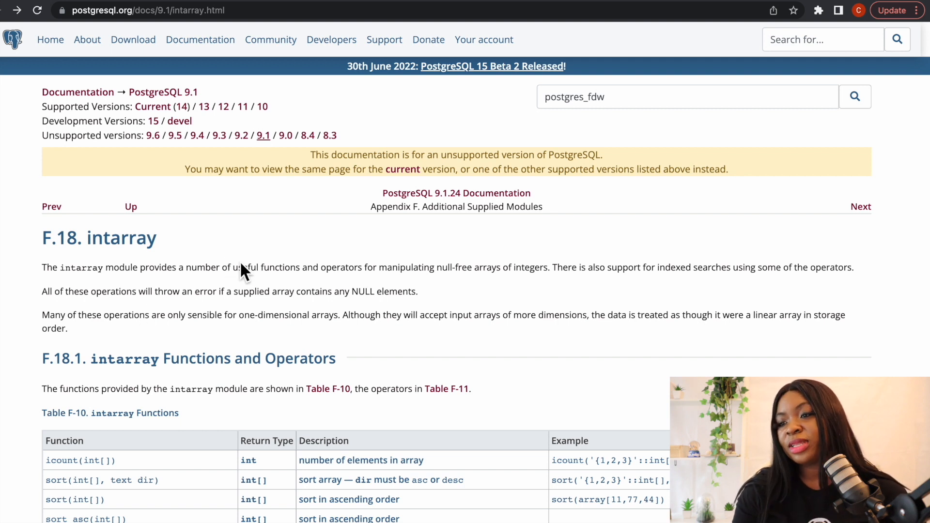
- Scroll through the intarray Functions and Operators tables in the PostgreSQL 9.1 docs
{"action": "scroll", "scroll_direction": "down", "scroll_amount": 3}
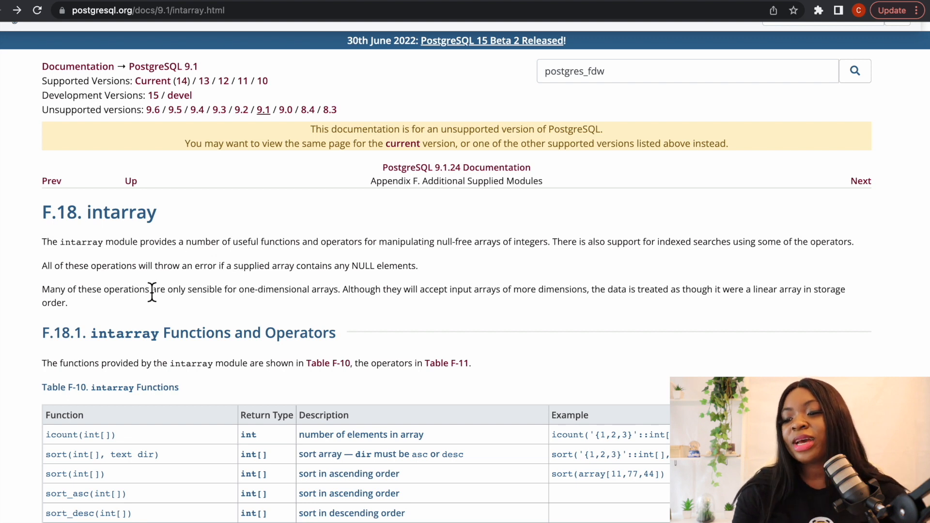
{"action": "scroll", "scroll_direction": "down", "scroll_amount": 3}
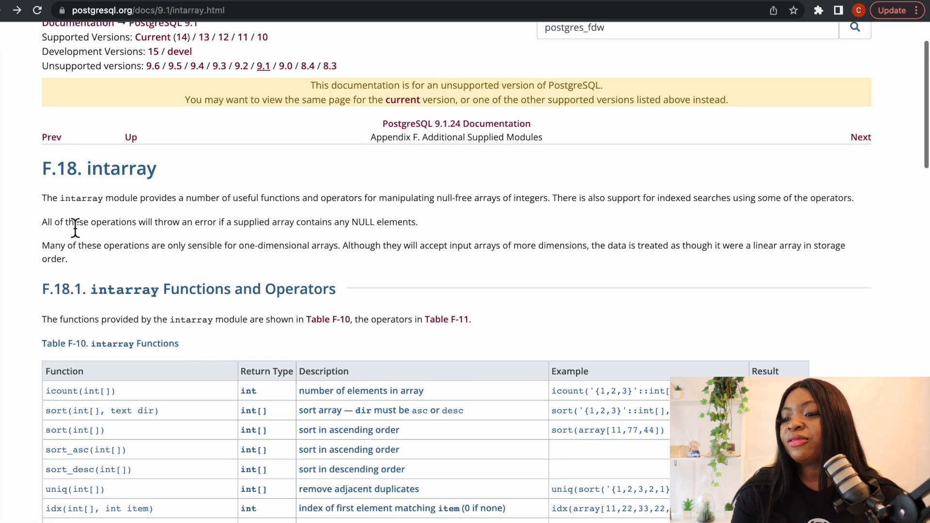
{"action": "mouse_move", "coordinate": [237, 246]}
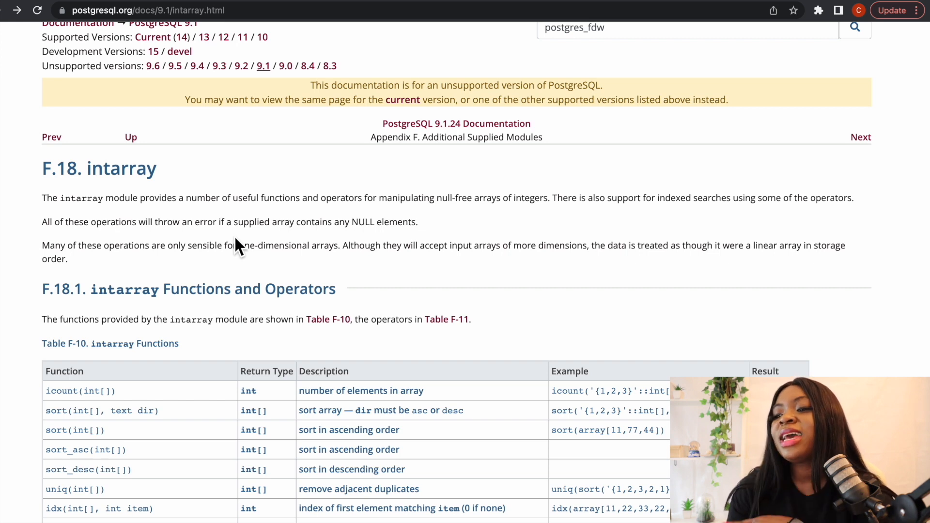
{"action": "scroll", "scroll_direction": "down", "scroll_amount": 3}
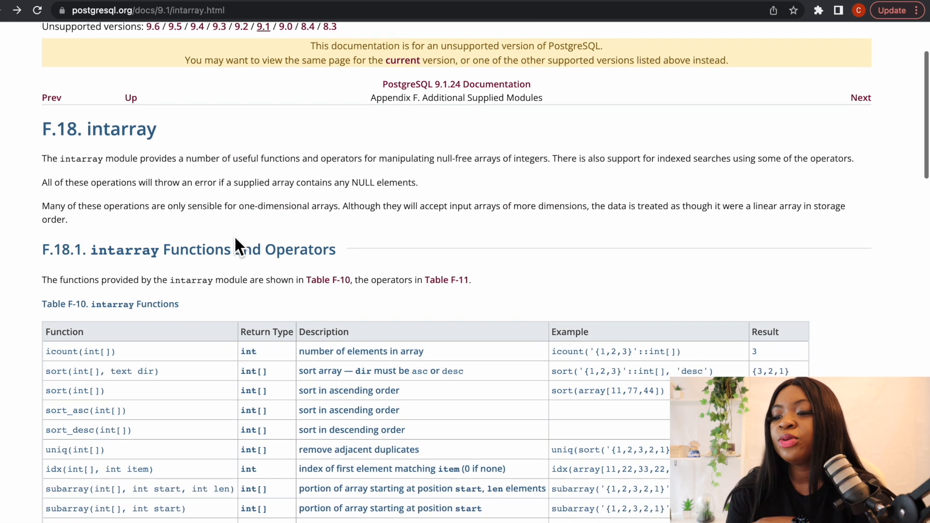
{"action": "scroll", "scroll_direction": "down", "scroll_amount": 3}
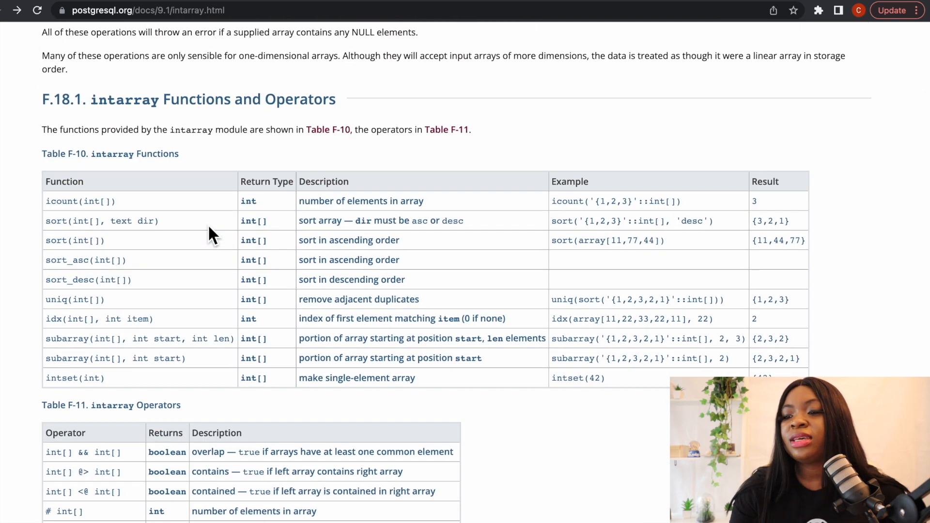
{"action": "scroll", "scroll_direction": "down", "scroll_amount": 3}
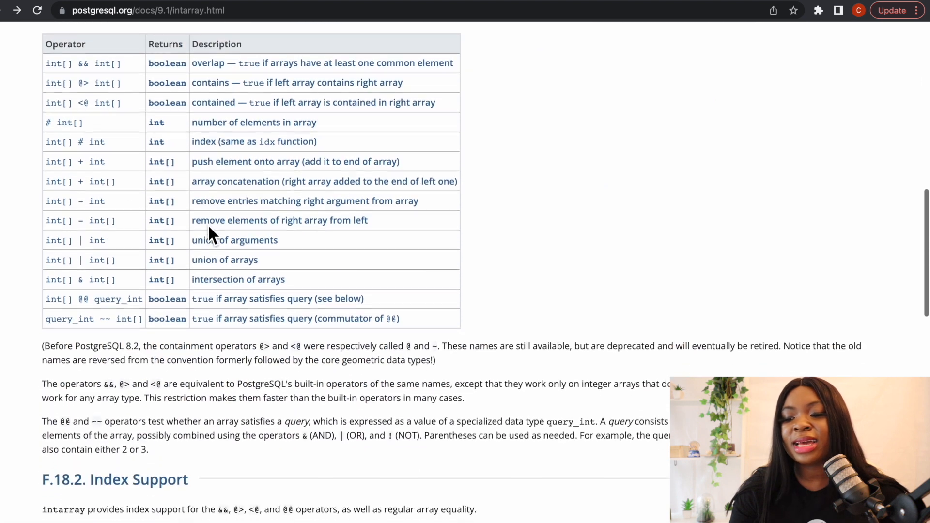
{"action": "scroll", "scroll_direction": "down", "scroll_amount": 3}
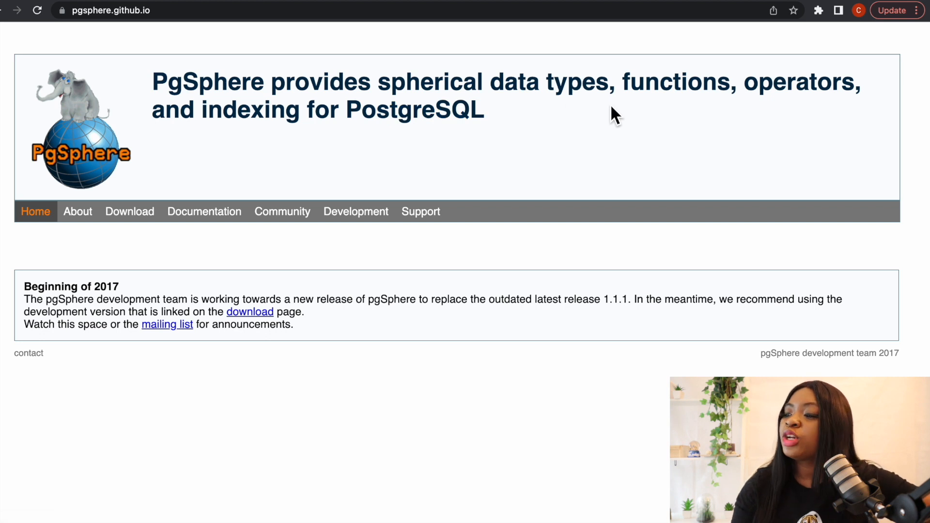
{"action": "mouse_move", "coordinate": [313, 150]}
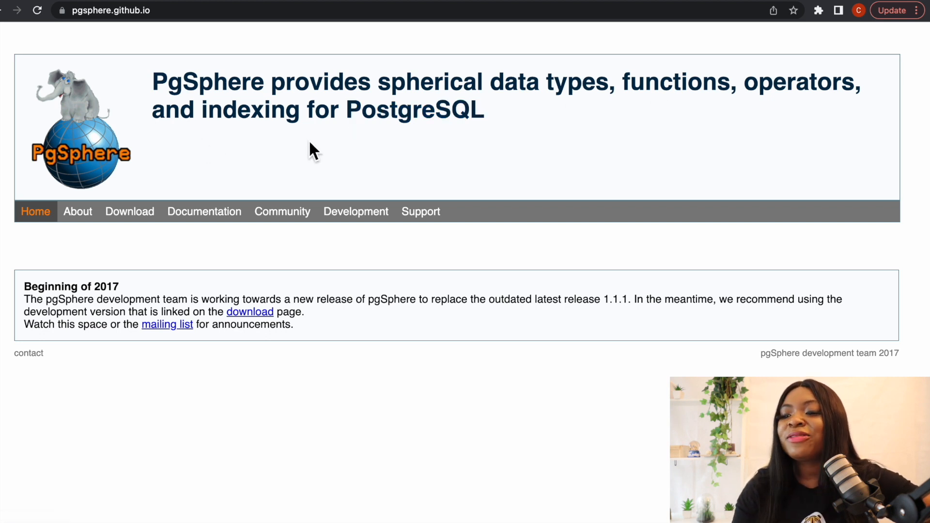
- Visit the PgSphere Download page, then its Documentation page
{"action": "left_click", "coordinate": [129, 211]}
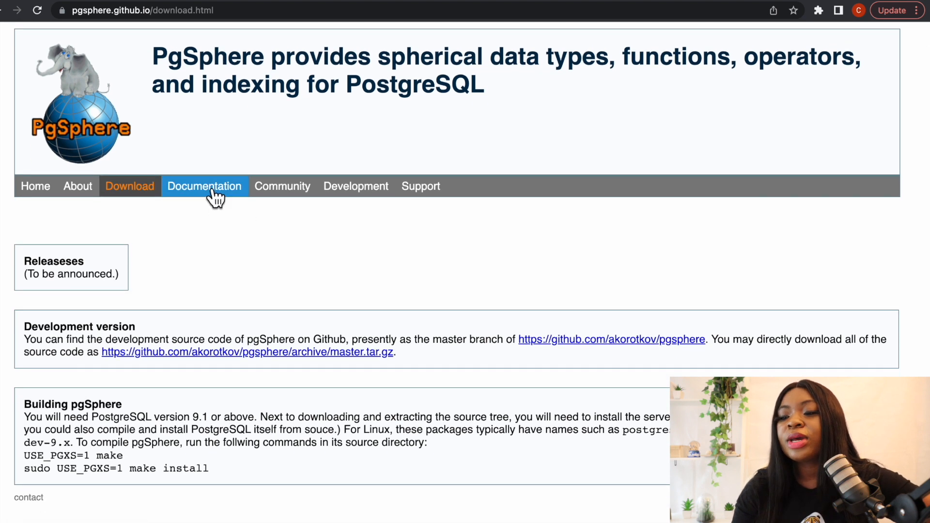
{"action": "left_click", "coordinate": [204, 186]}
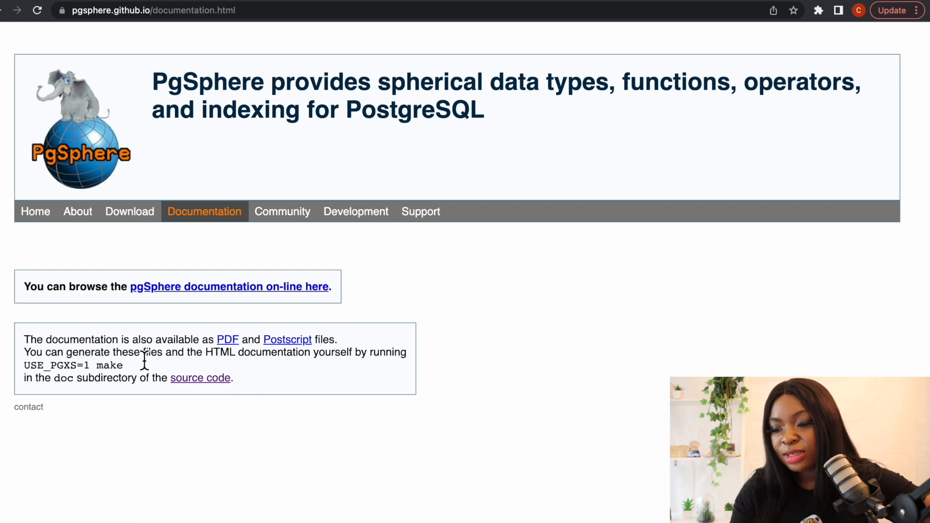
{"action": "mouse_move", "coordinate": [238, 353]}
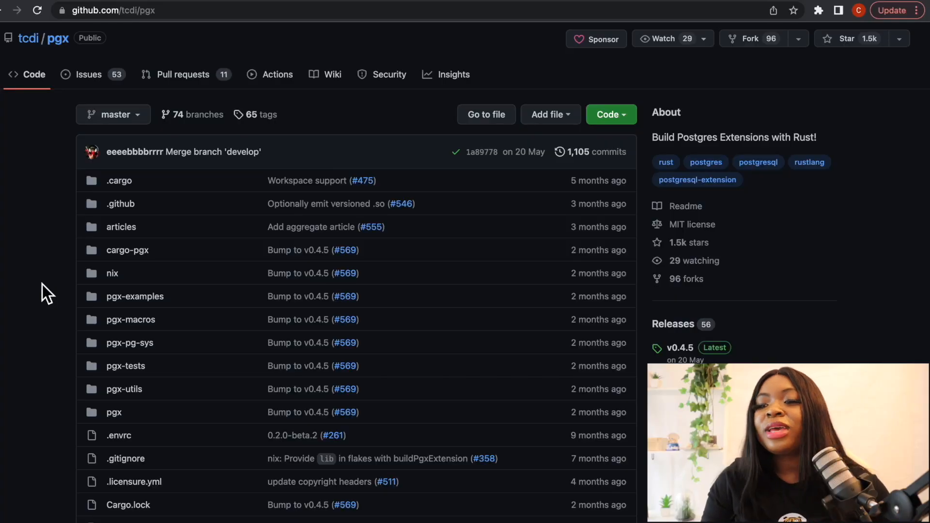
{"action": "mouse_move", "coordinate": [62, 163]}
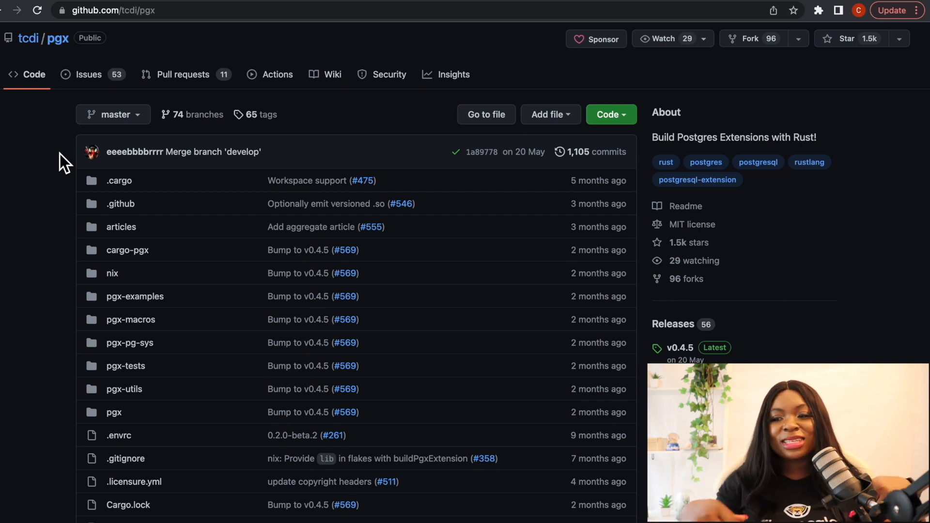
{"action": "mouse_move", "coordinate": [153, 101]}
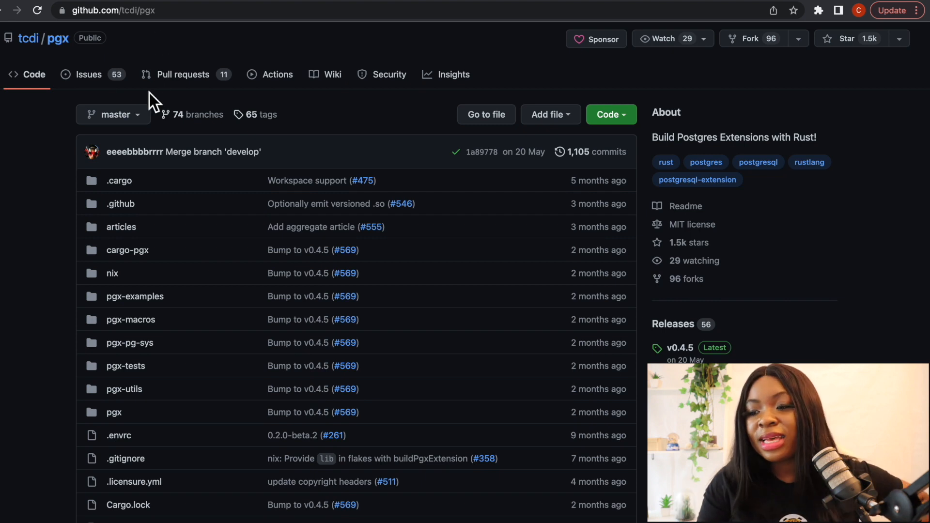
- Scroll the pgx README to its NOTICE and Key Features sections
{"action": "scroll", "scroll_direction": "down", "scroll_amount": 3}
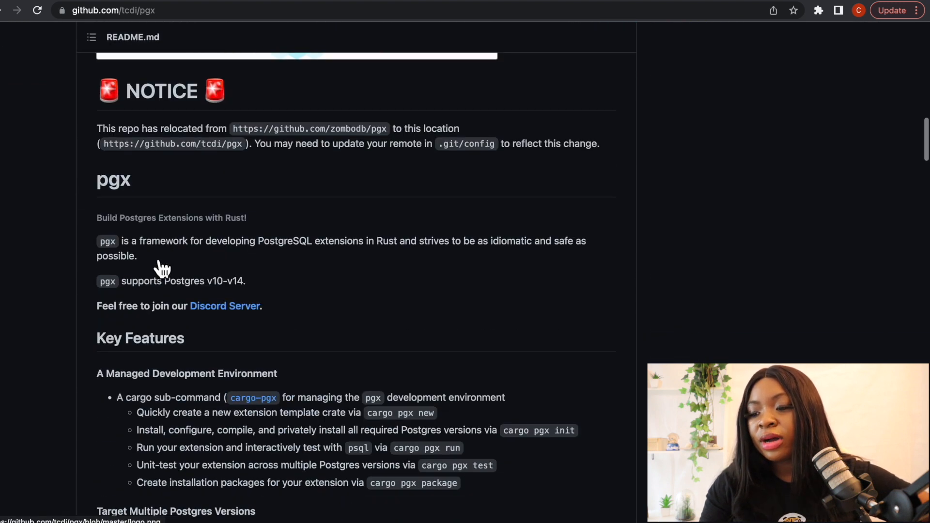
{"action": "scroll", "scroll_direction": "down", "scroll_amount": 3}
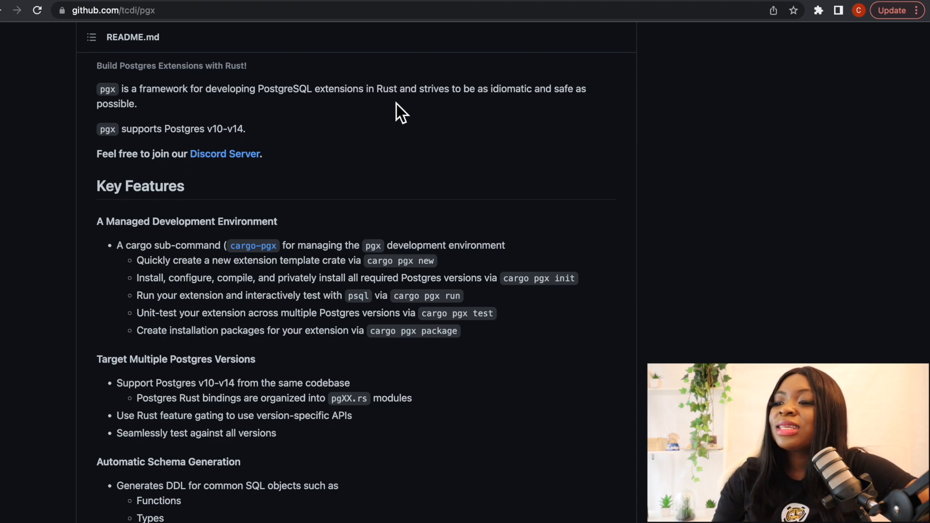
{"action": "mouse_move", "coordinate": [542, 113]}
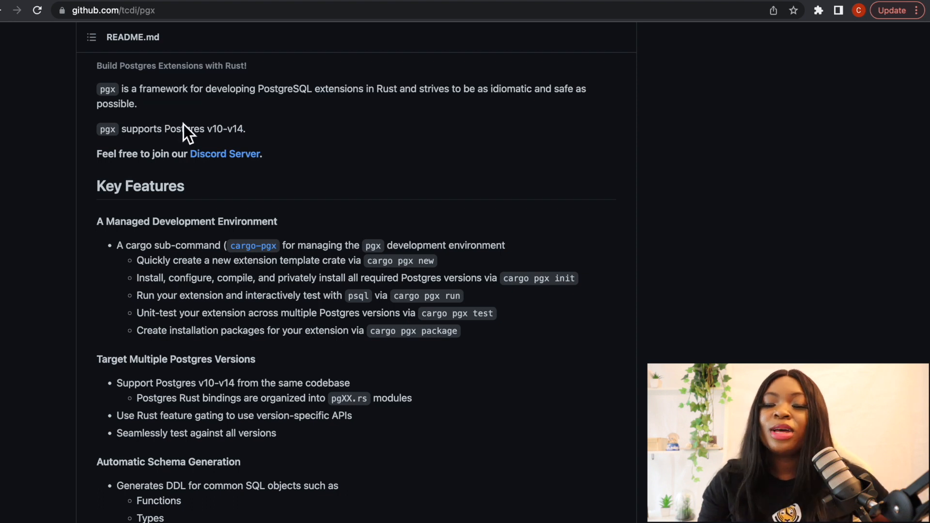
{"action": "mouse_move", "coordinate": [304, 182]}
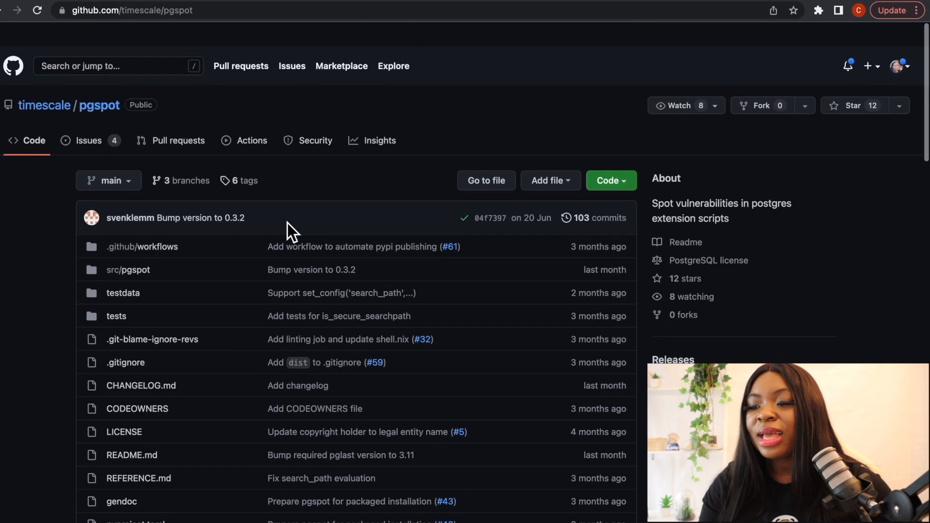
- Scroll the pgspot README through Installation, Requirements and Usage
{"action": "scroll", "scroll_direction": "down", "scroll_amount": 3}
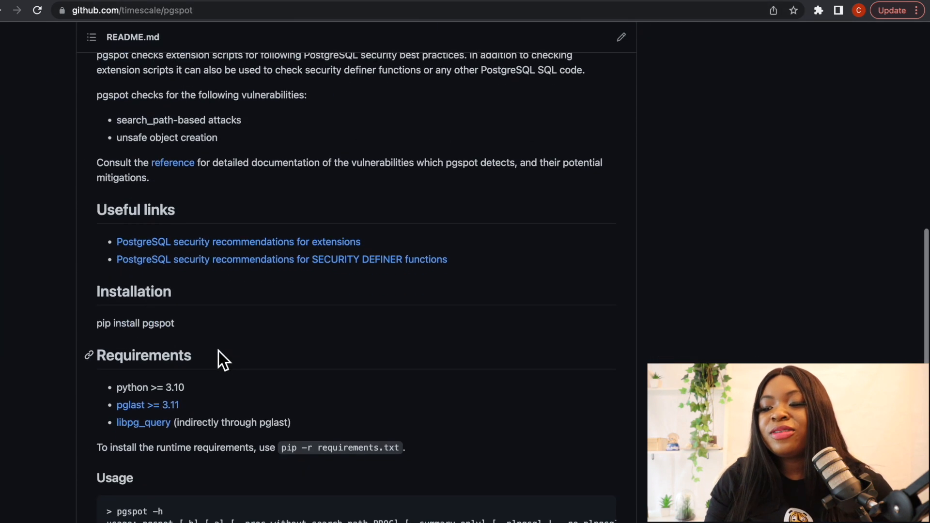
{"action": "scroll", "scroll_direction": "up", "scroll_amount": 3}
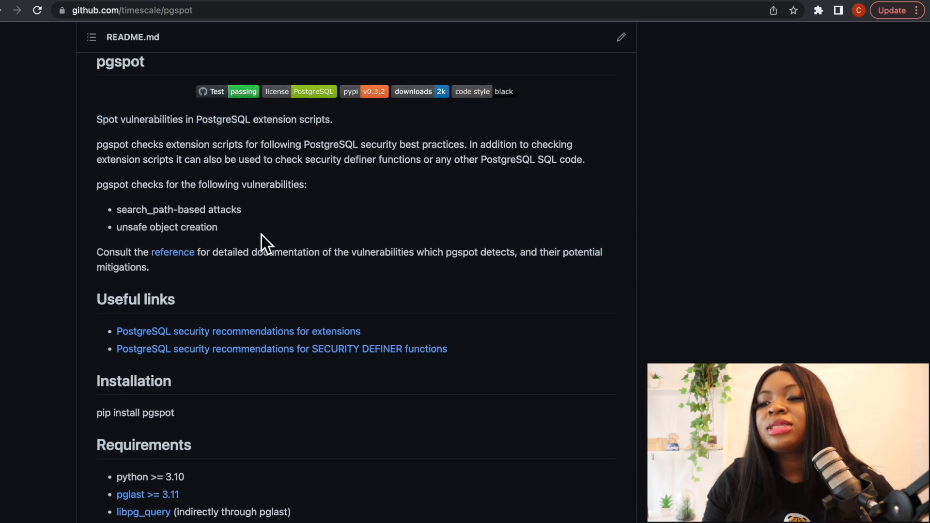
{"action": "mouse_move", "coordinate": [202, 145]}
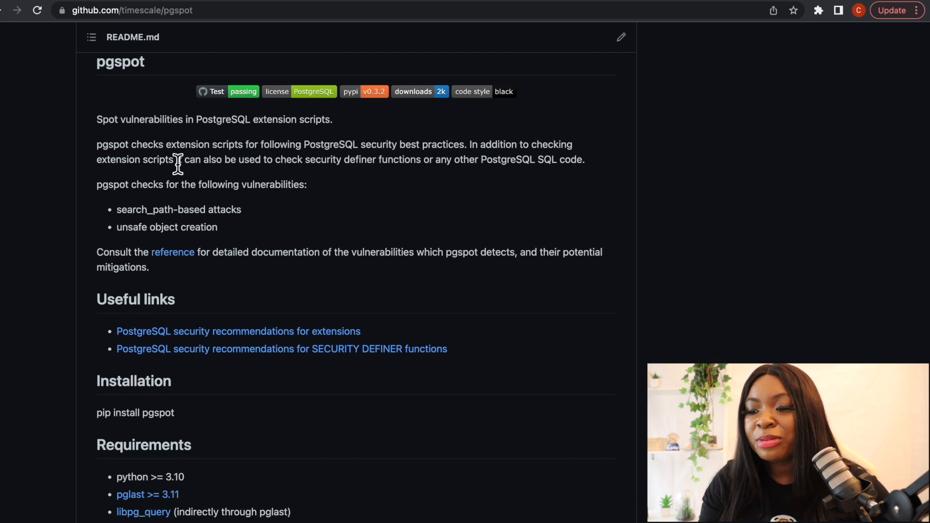
{"action": "mouse_move", "coordinate": [276, 163]}
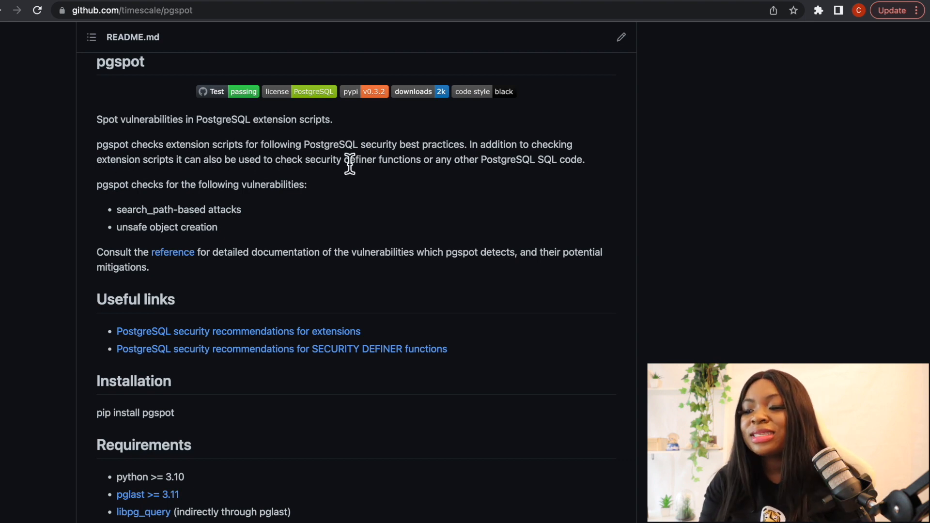
{"action": "mouse_move", "coordinate": [81, 220]}
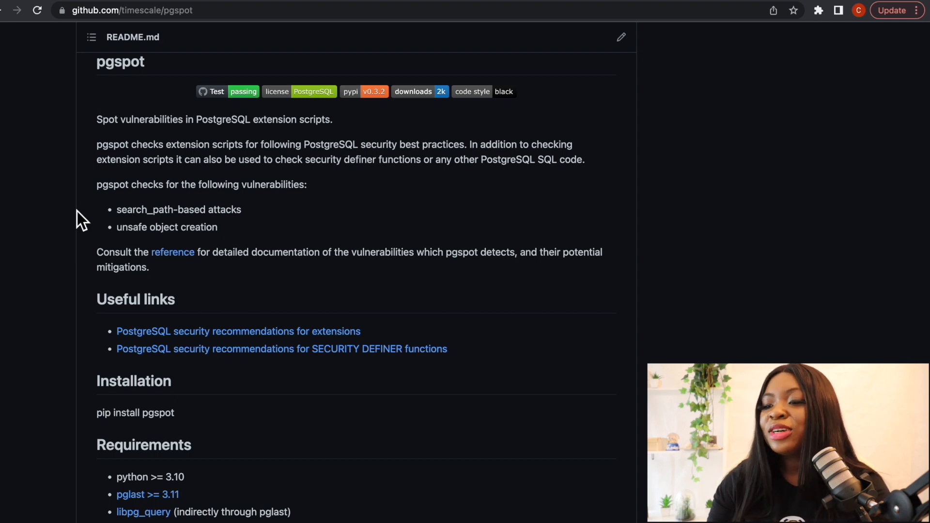
{"action": "mouse_move", "coordinate": [188, 185]}
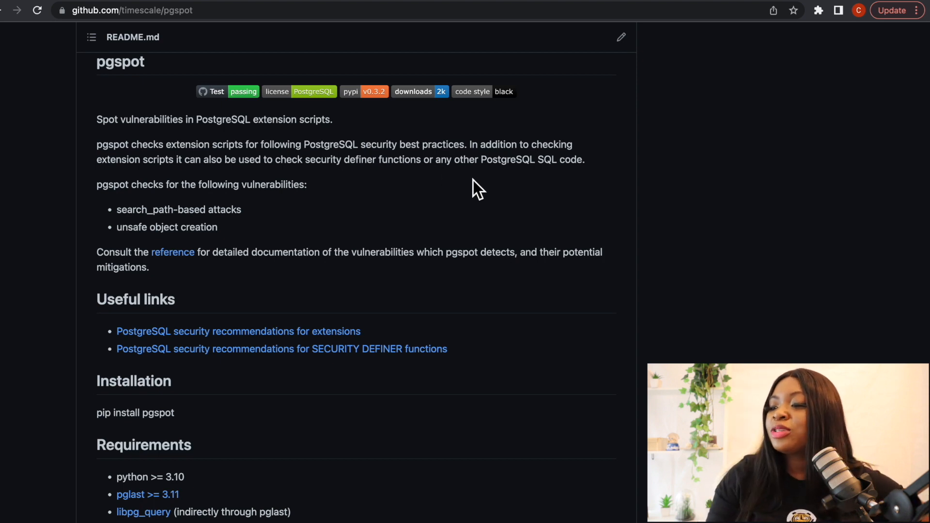
{"action": "scroll", "scroll_direction": "down", "scroll_amount": 3}
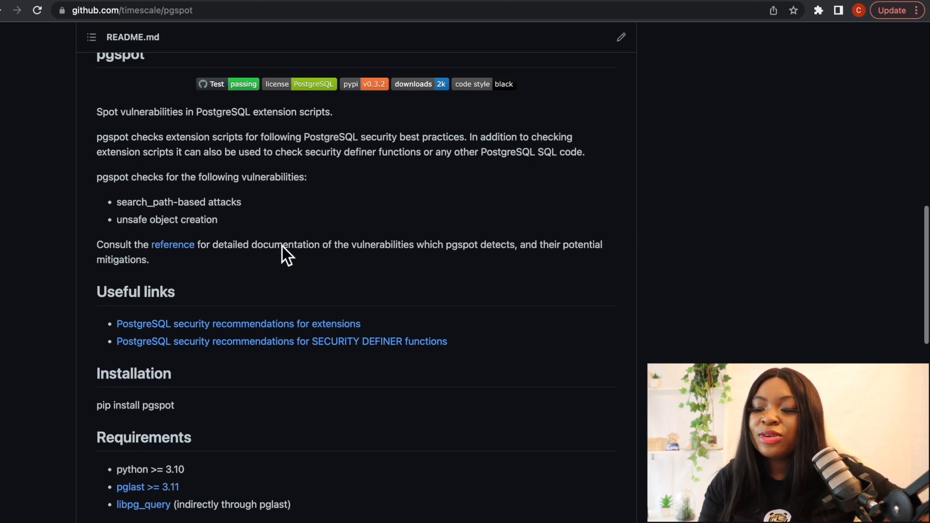
{"action": "scroll", "scroll_direction": "down", "scroll_amount": 3}
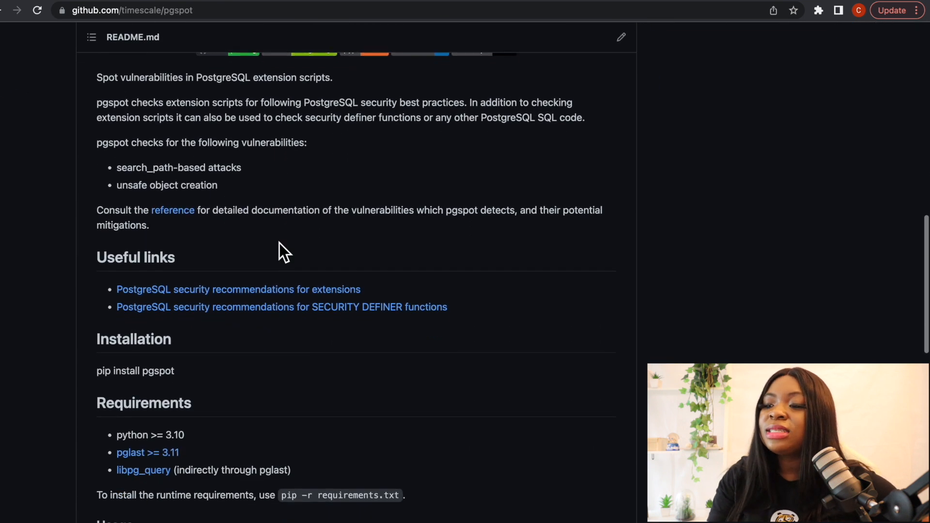
{"action": "scroll", "scroll_direction": "down", "scroll_amount": 3}
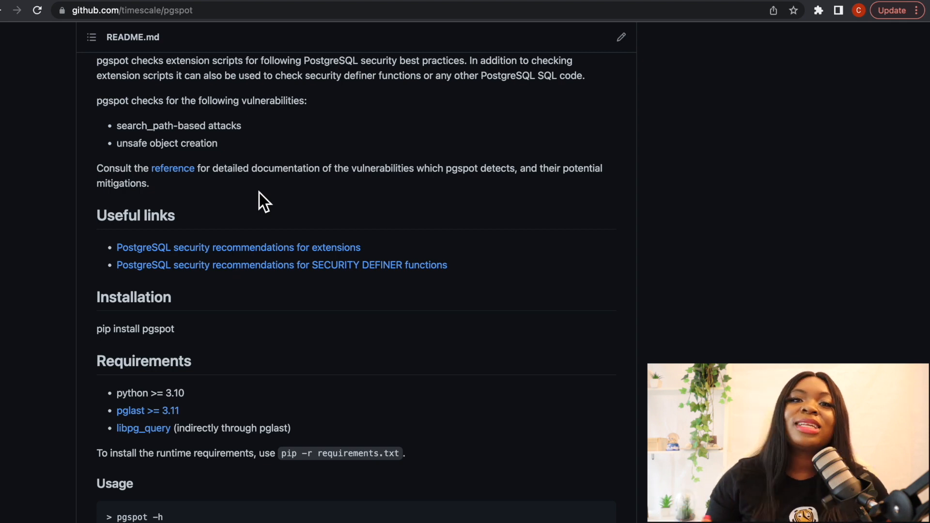
{"action": "mouse_move", "coordinate": [298, 196]}
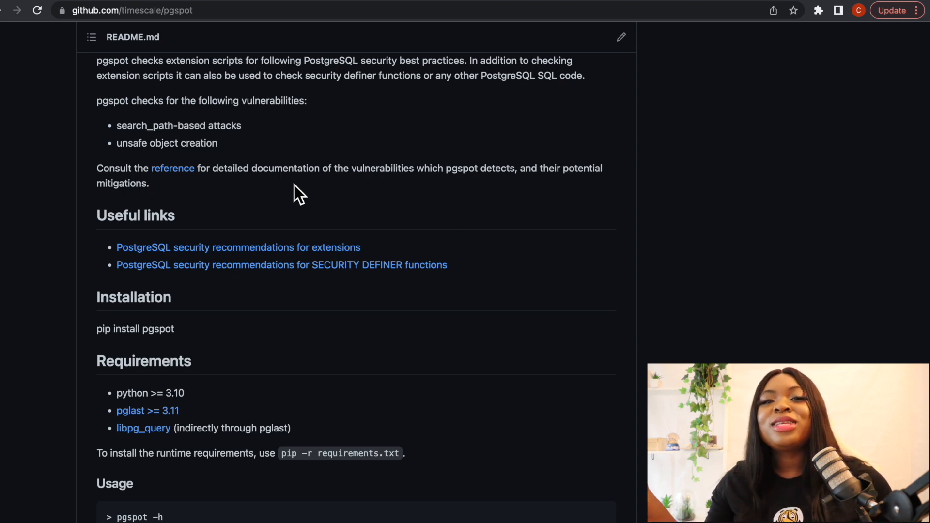